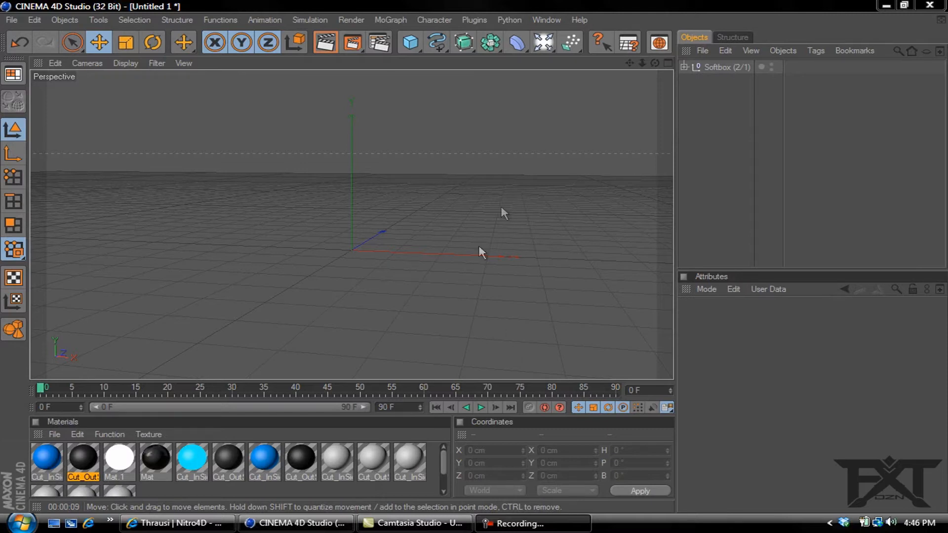
pyautogui.moveTo(445, 165)
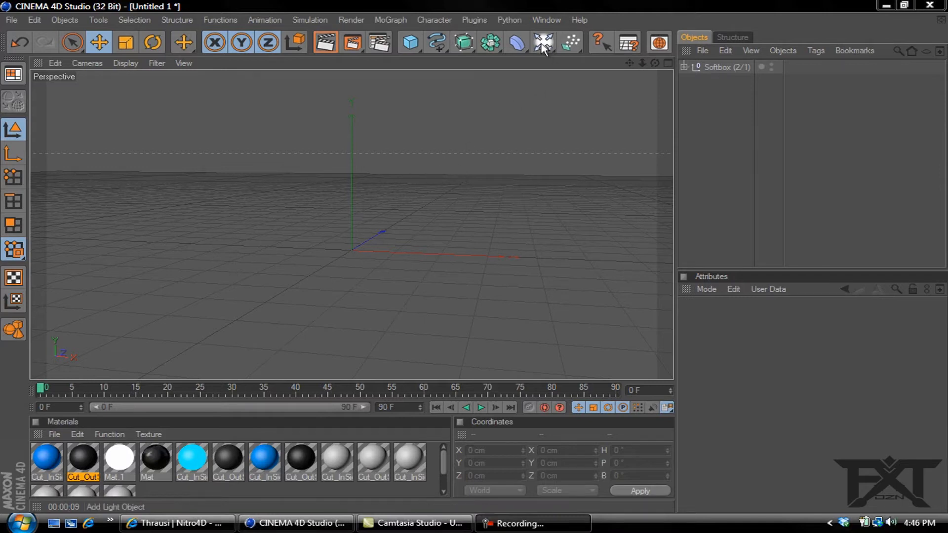
# Step: Add a Floor object and give it a Dynamics Body tag for collisions
pyautogui.click(543, 43)
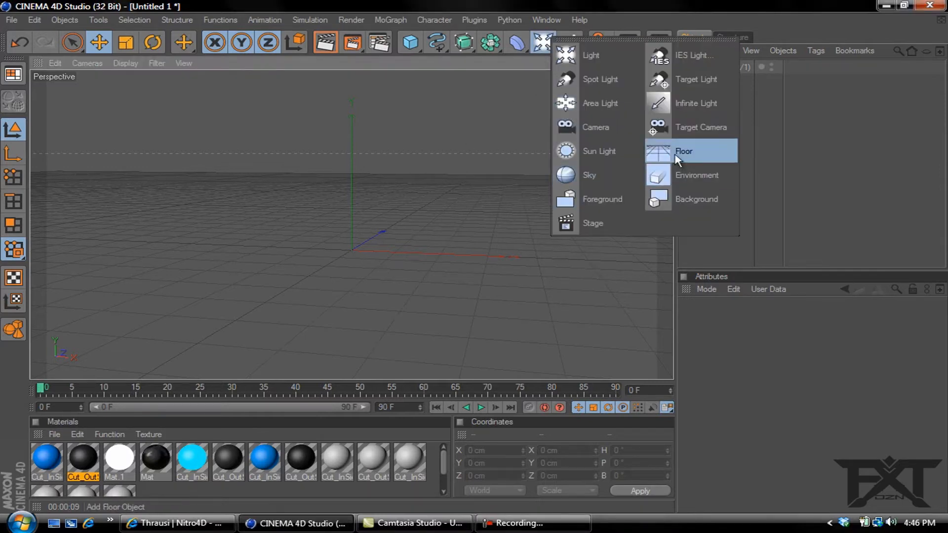
pyautogui.click(683, 151)
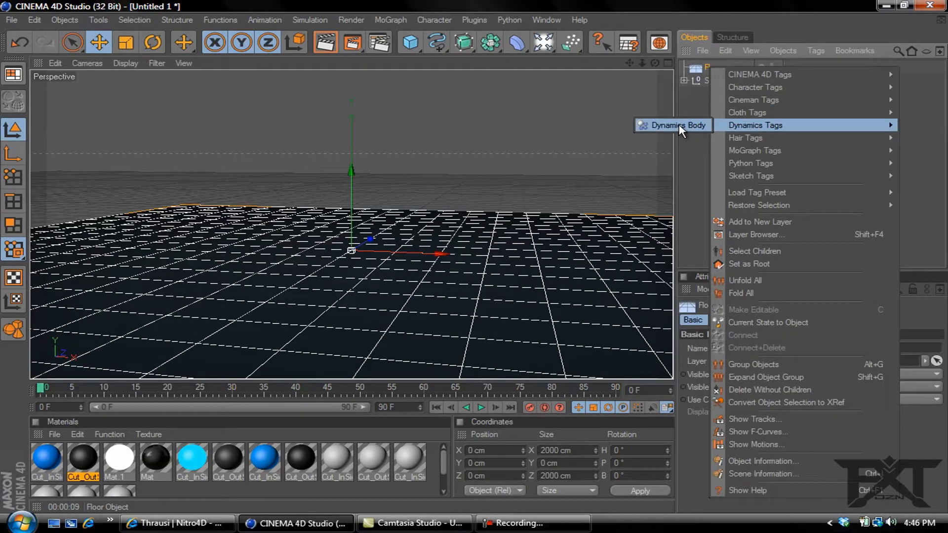
pyautogui.click(673, 125)
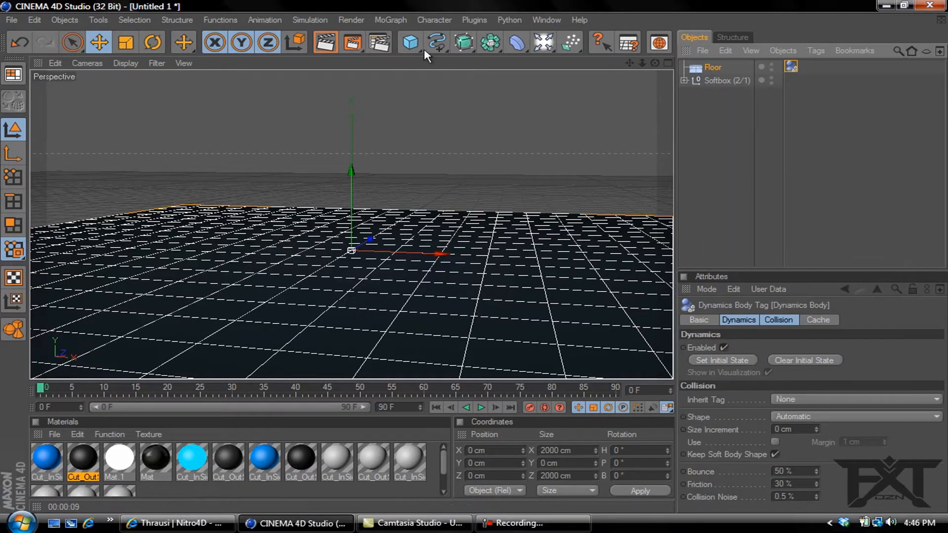
# Step: Add a 200 cm Cube and set its Position Y to 100 cm so it rests on the floor
pyautogui.click(409, 42)
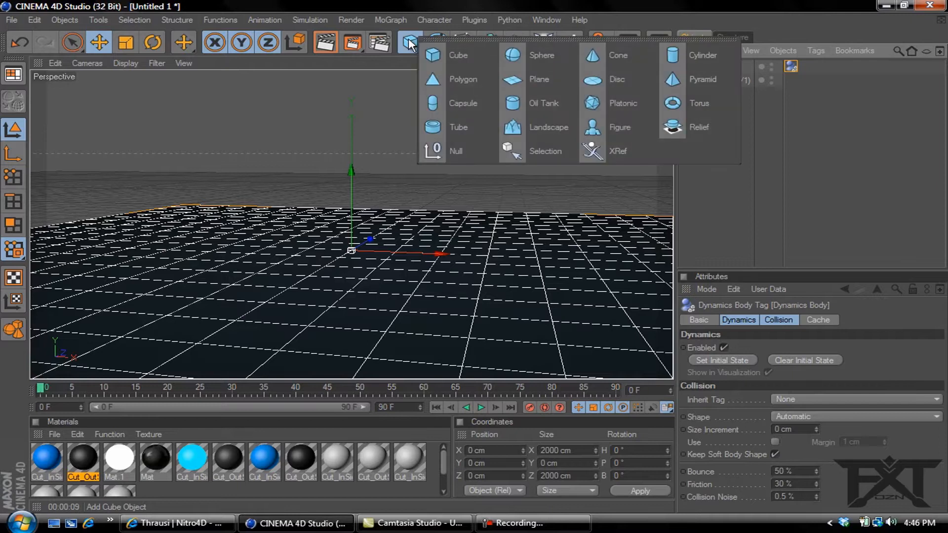
pyautogui.click(458, 56)
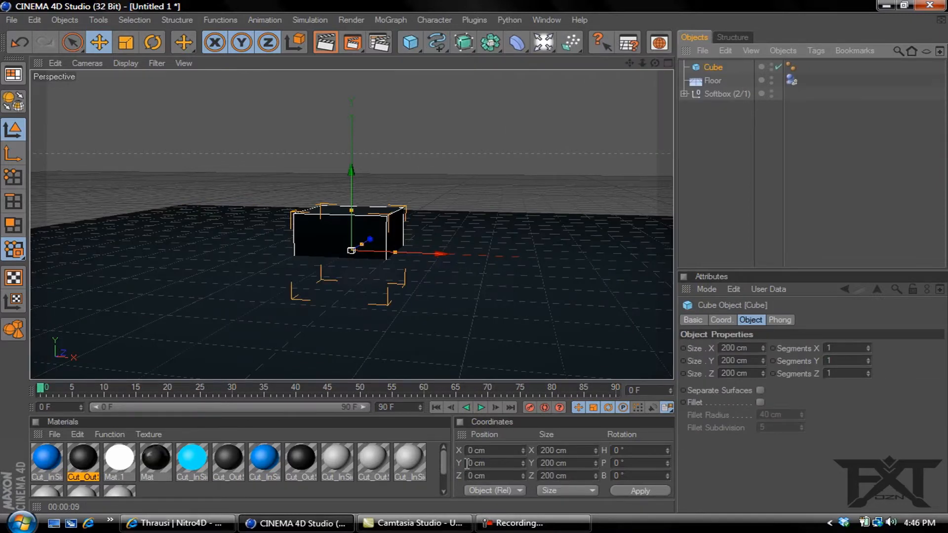
pyautogui.click(489, 463)
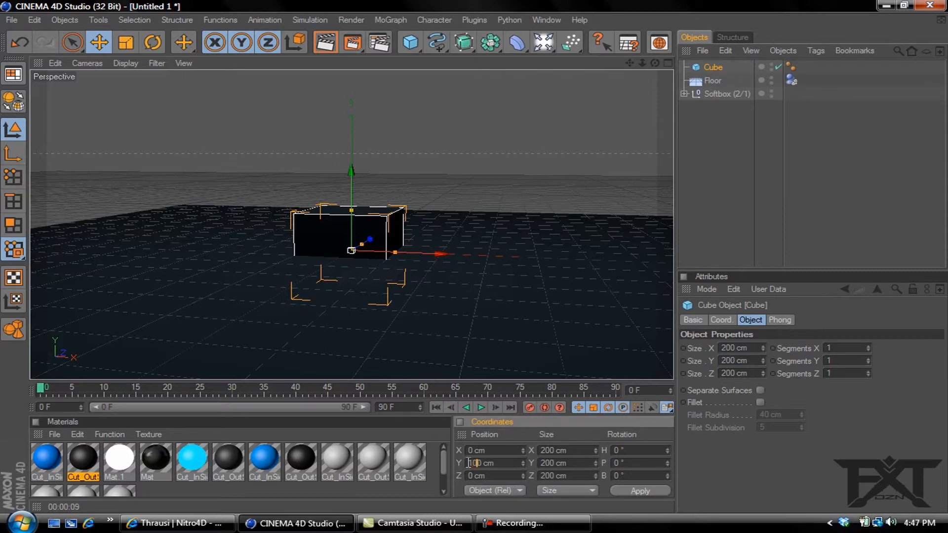
pyautogui.moveTo(351, 169); pyautogui.dragTo(352, 128)
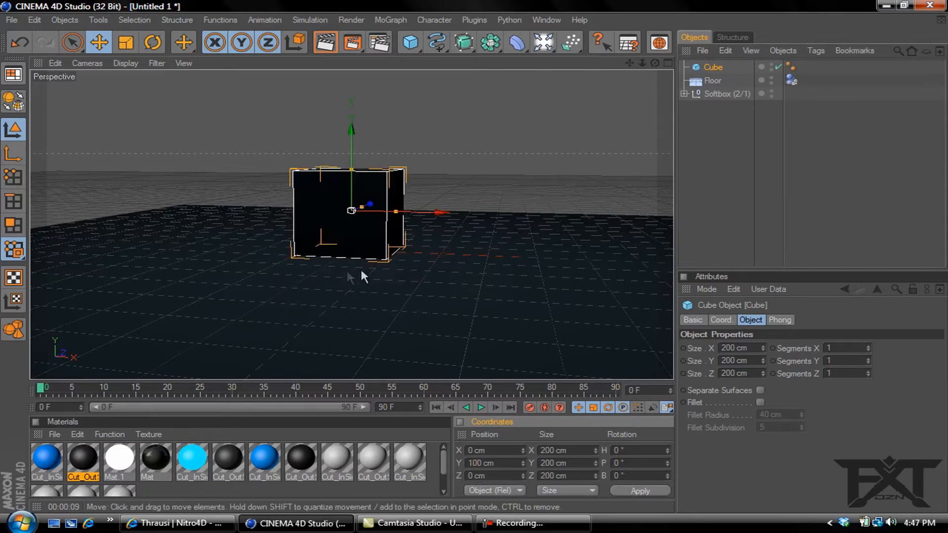
pyautogui.moveTo(344, 276)
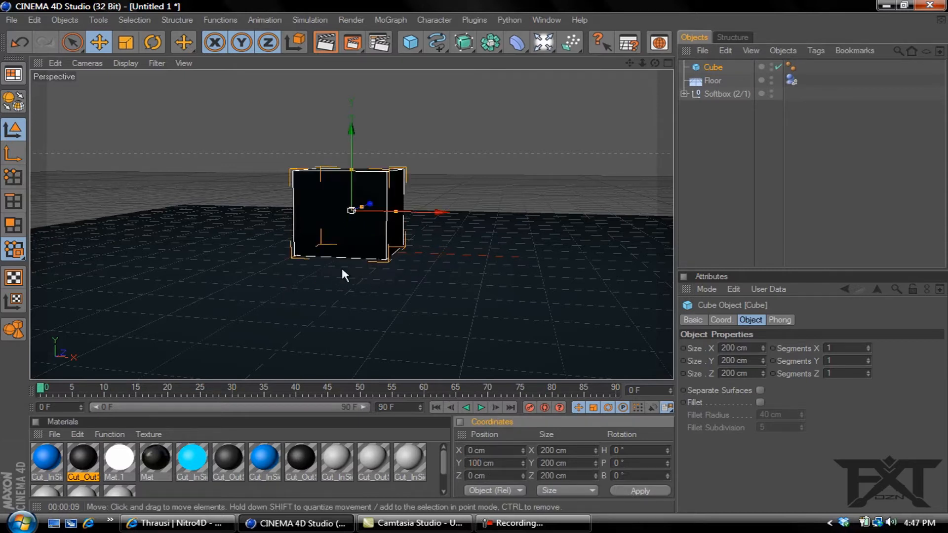
pyautogui.moveTo(627, 136)
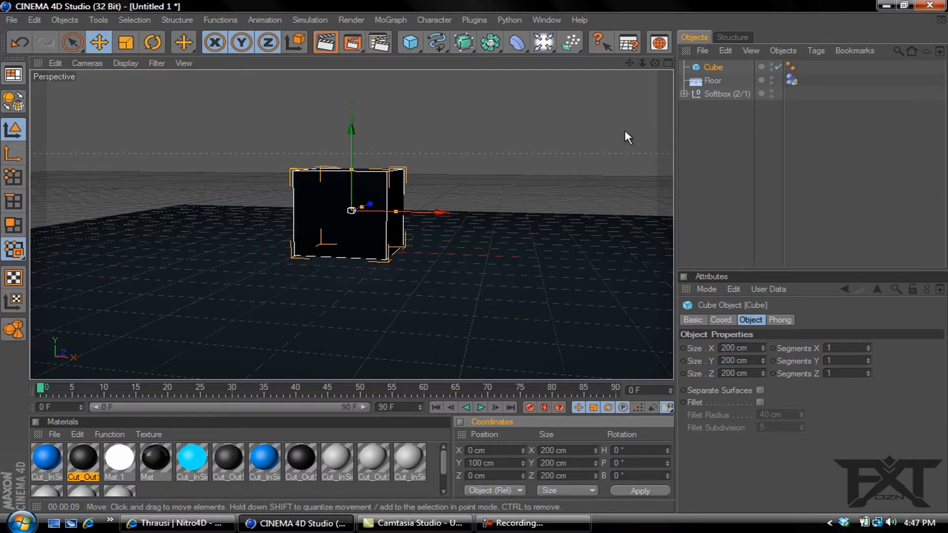
pyautogui.moveTo(475, 28)
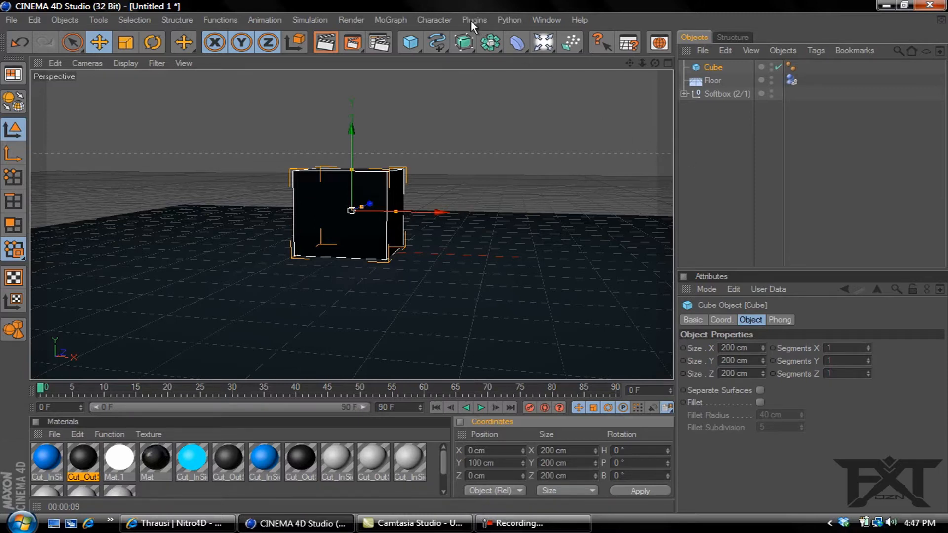
# Step: Shatter the cube into 35 pieces with the Thrausi plugin's Break Now
pyautogui.click(474, 20)
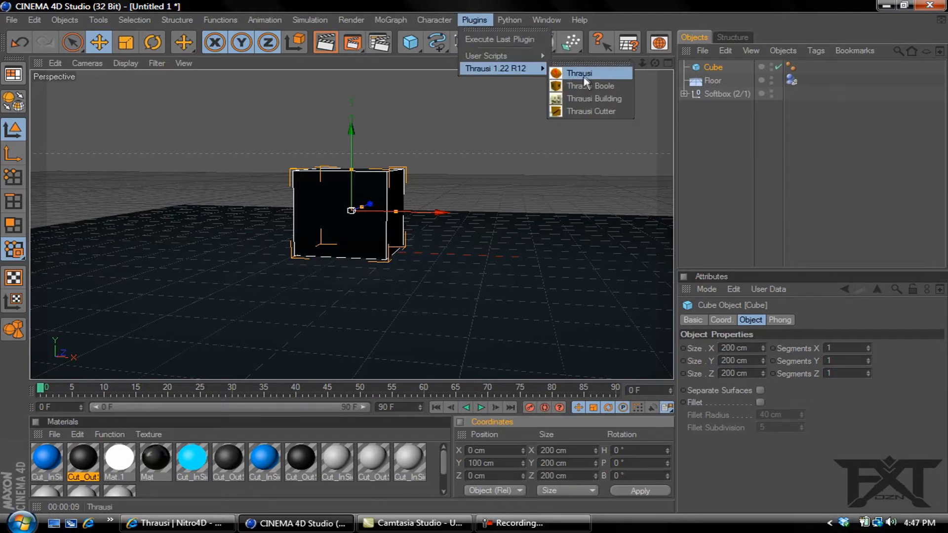
pyautogui.click(580, 72)
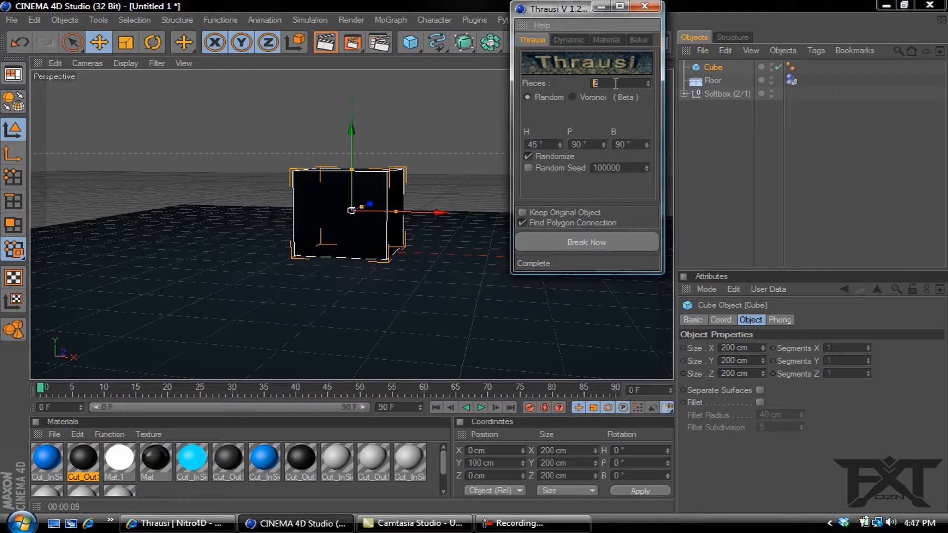
pyautogui.write('35')
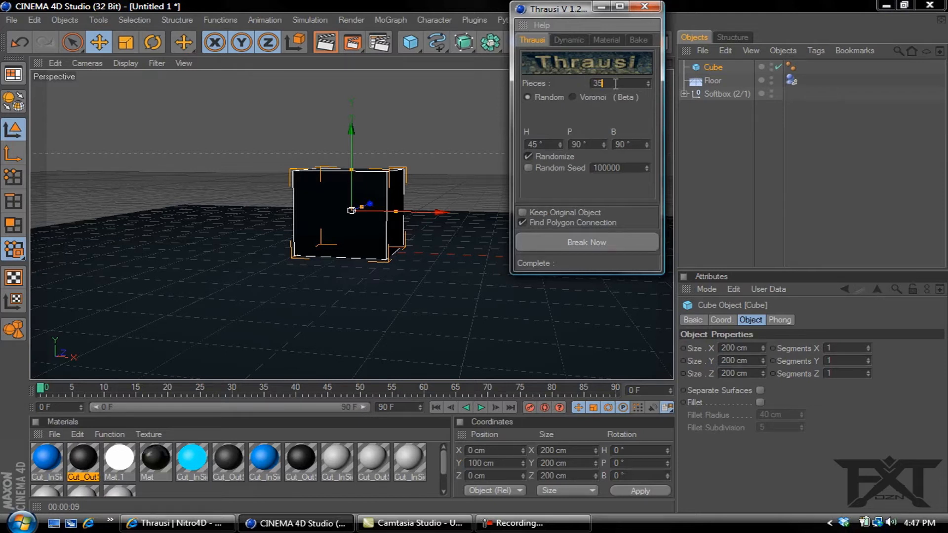
pyautogui.moveTo(584, 245)
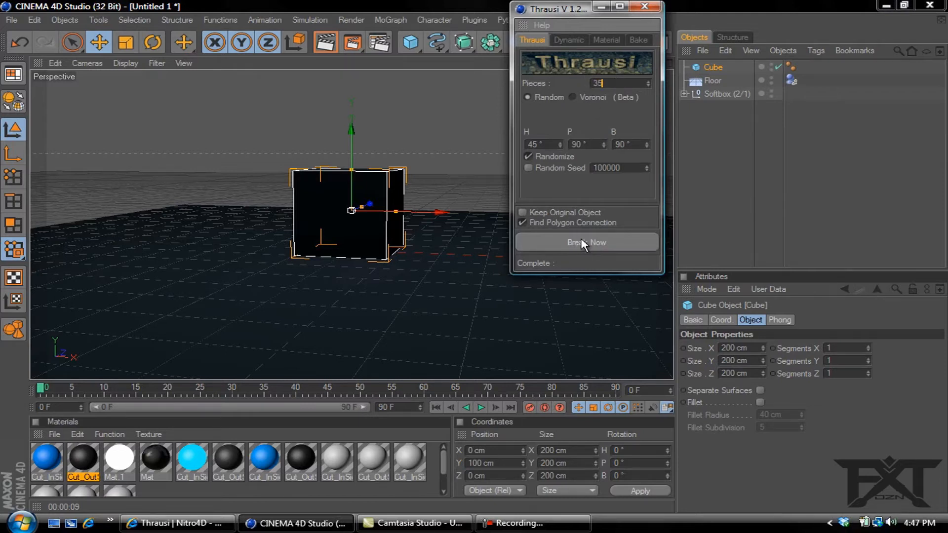
pyautogui.click(586, 242)
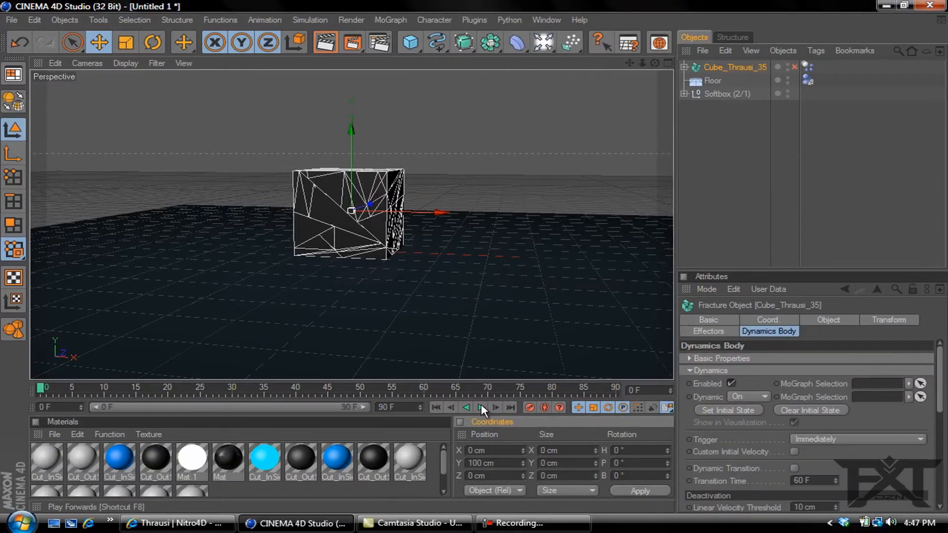
# Step: Preview the pieces collapsing, rewind, and set Cube_Thrausi_35's dynamics Trigger to On Collision
pyautogui.click(481, 408)
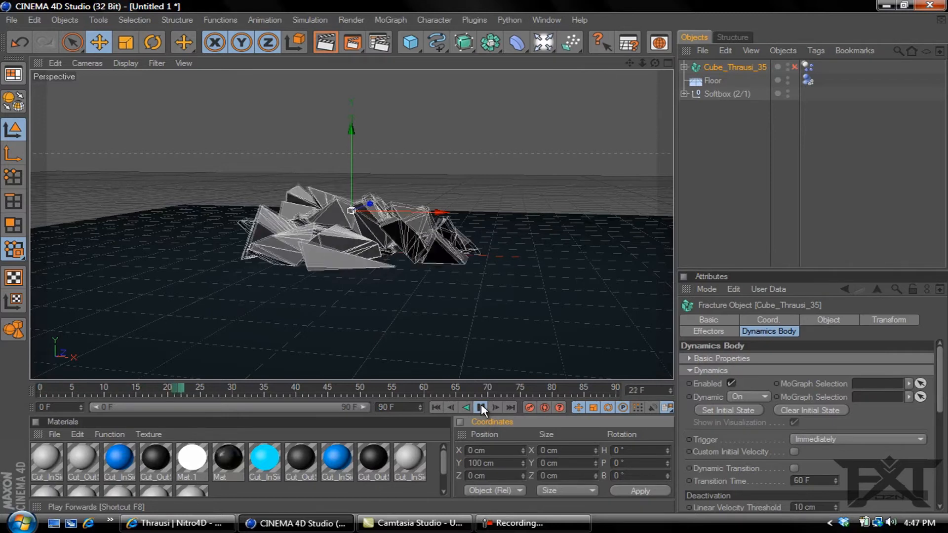
pyautogui.click(481, 407)
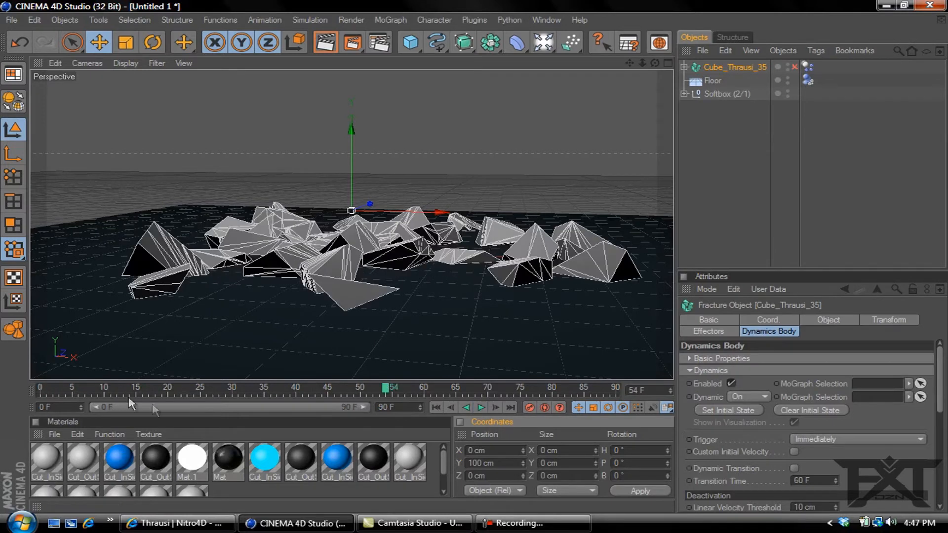
pyautogui.click(39, 387)
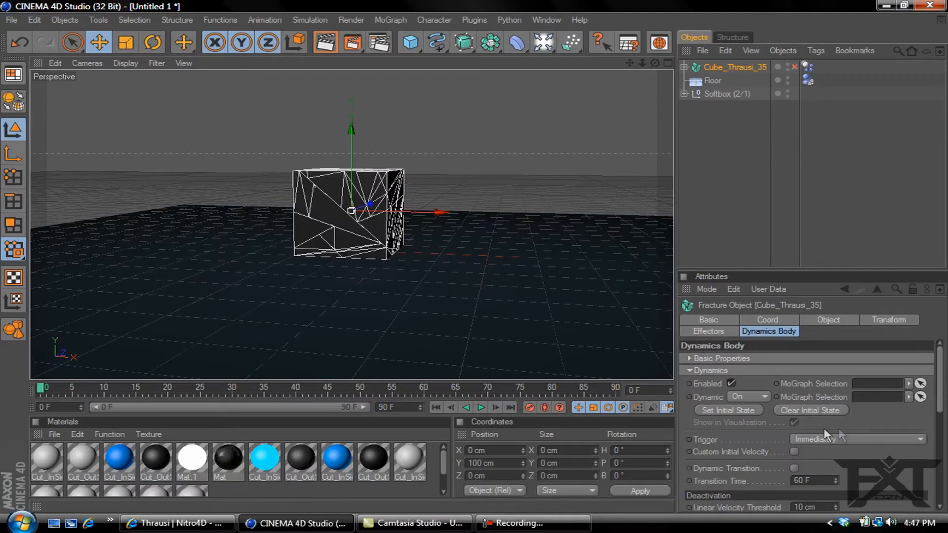
pyautogui.moveTo(833, 443)
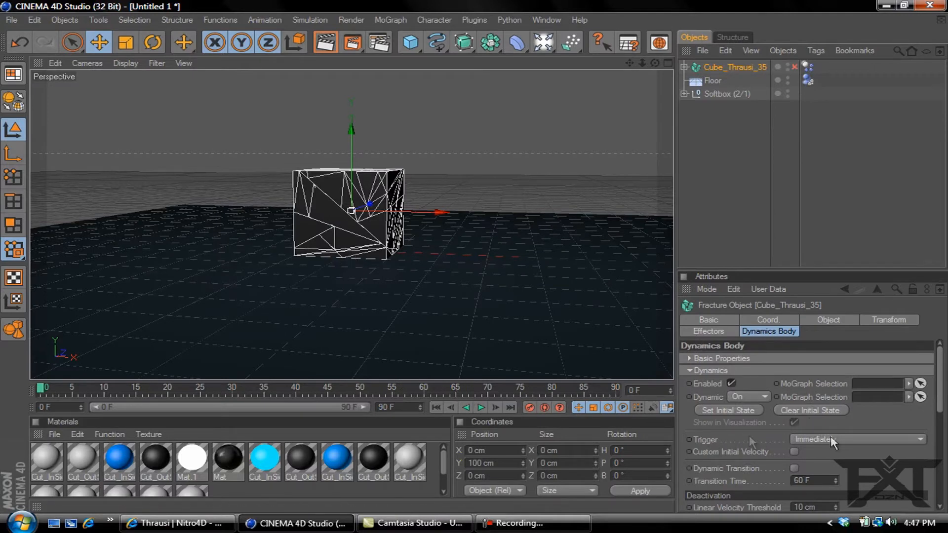
pyautogui.click(855, 438)
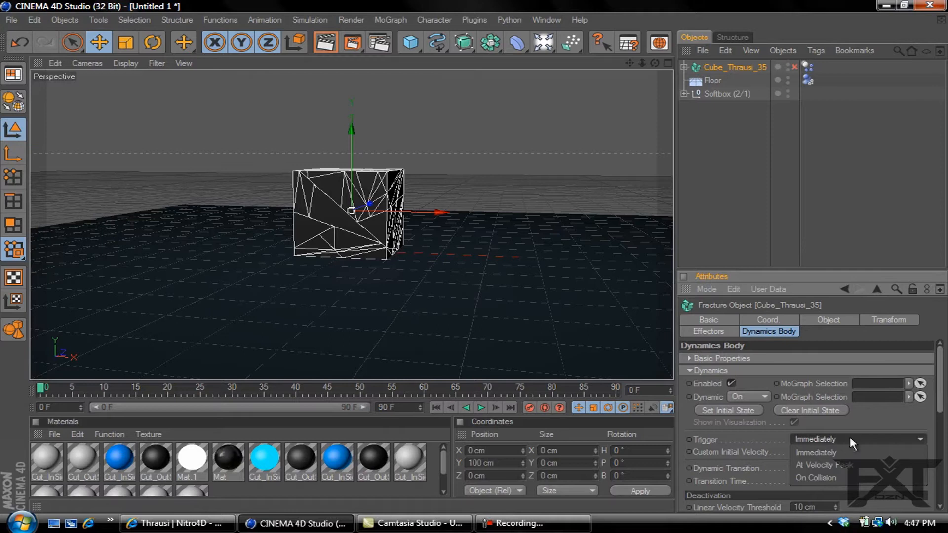
pyautogui.click(815, 478)
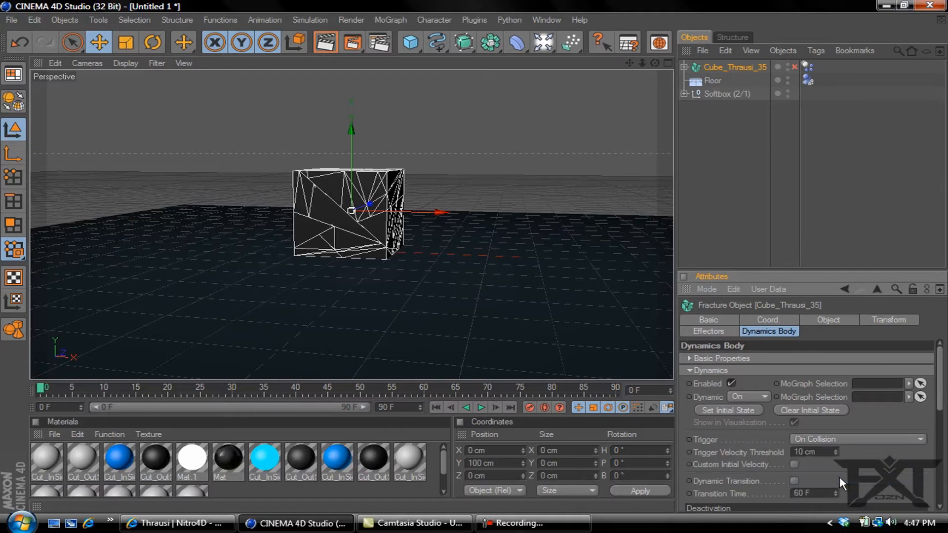
pyautogui.moveTo(409, 43)
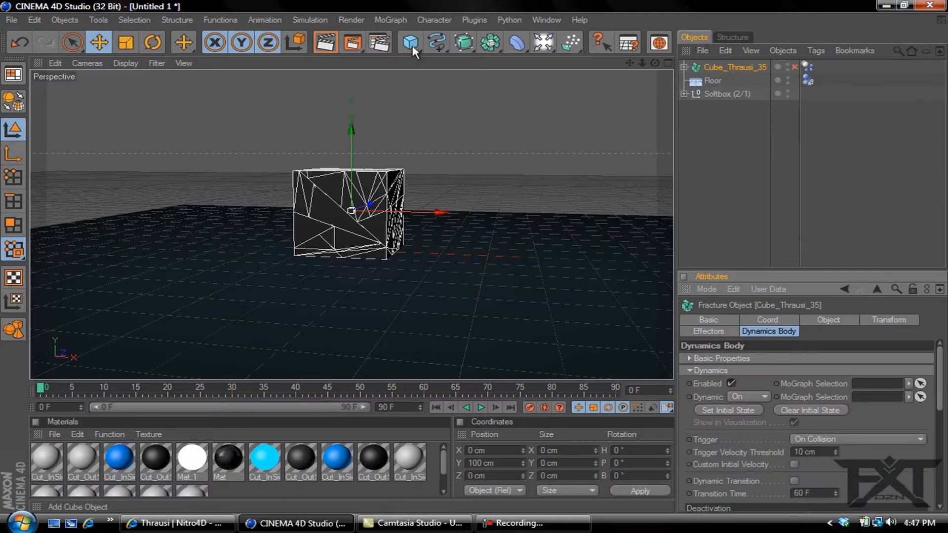
# Step: Add a Sphere above the cube and give it a Dynamics Body tag
pyautogui.click(410, 42)
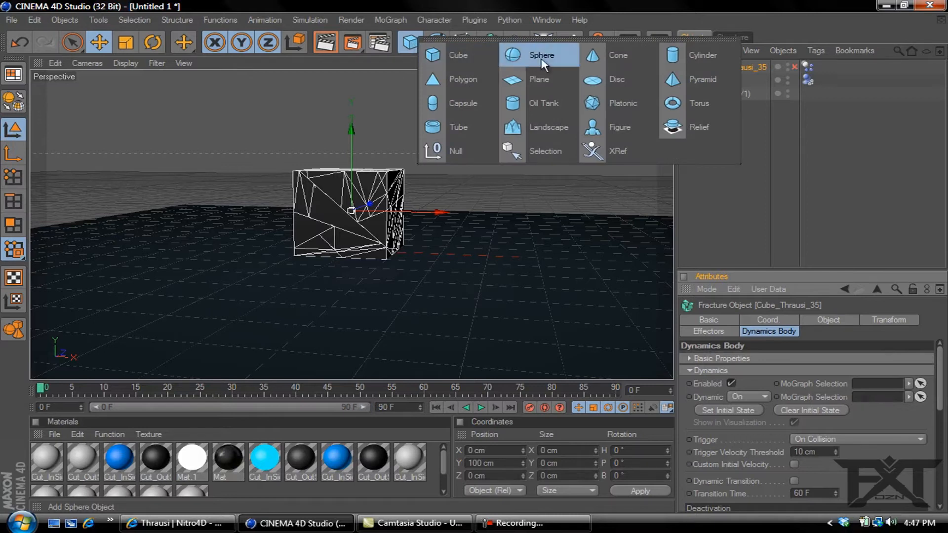
pyautogui.click(541, 55)
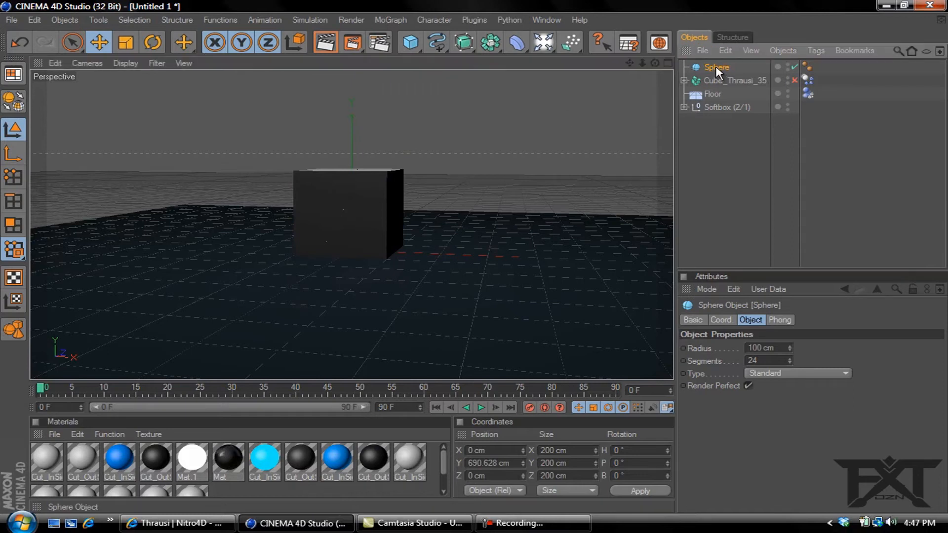
pyautogui.rightClick(717, 67)
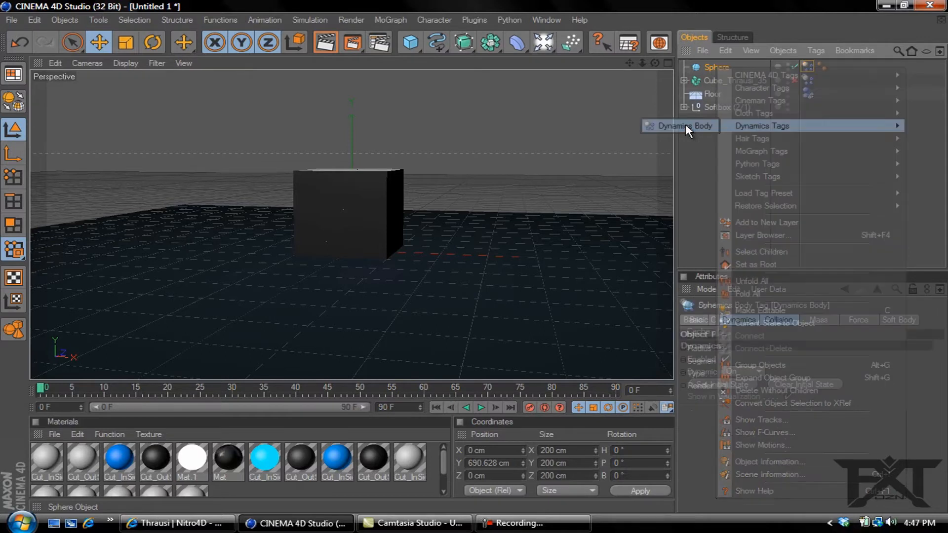
pyautogui.click(678, 125)
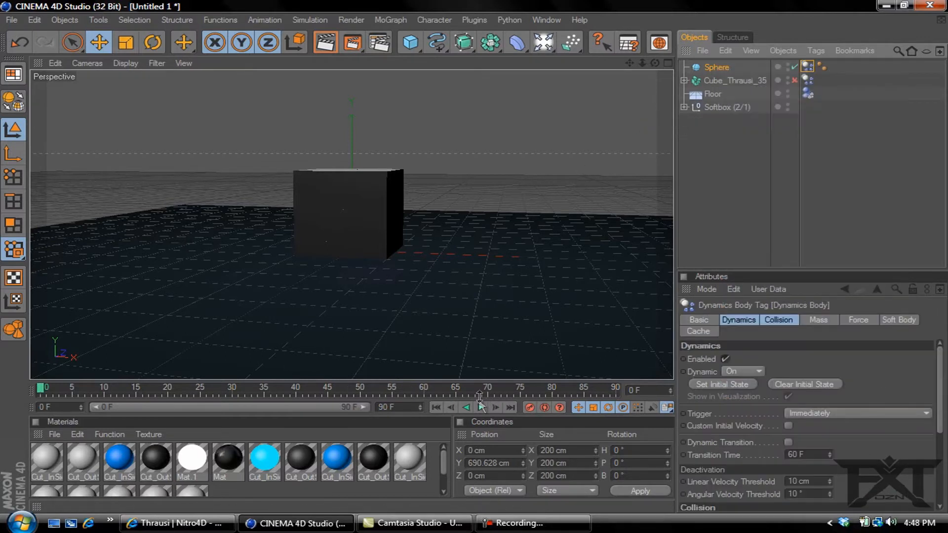
# Step: Play the simulation so the falling sphere smashes the cube into scattered pieces
pyautogui.click(480, 407)
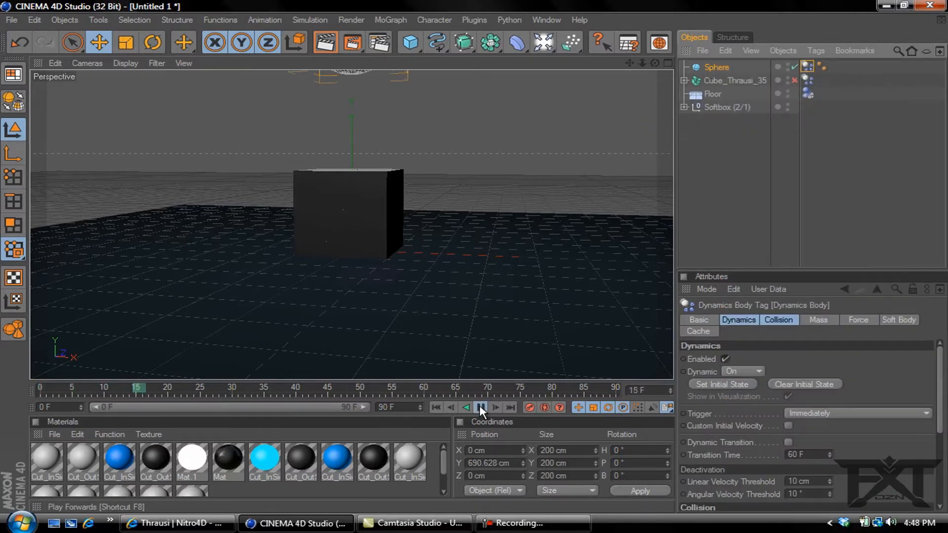
pyautogui.click(494, 406)
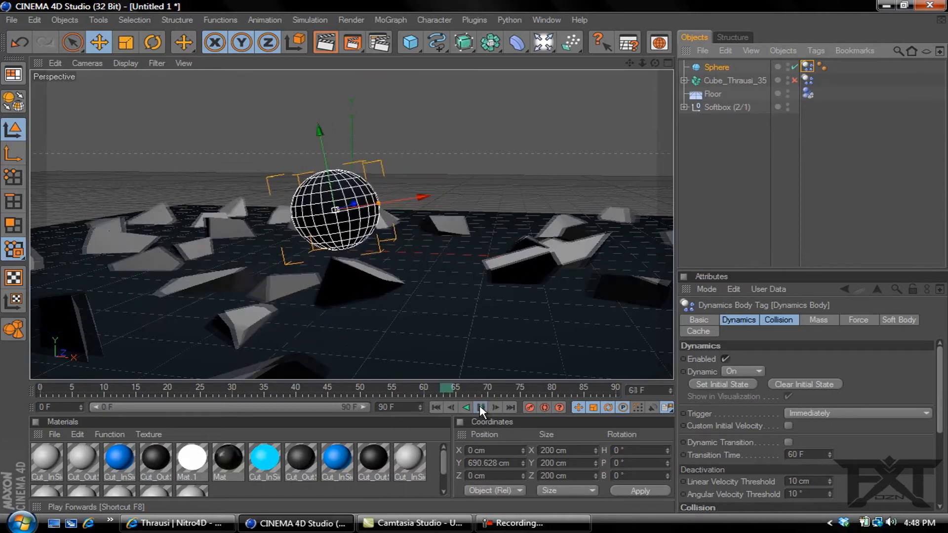
pyautogui.click(481, 407)
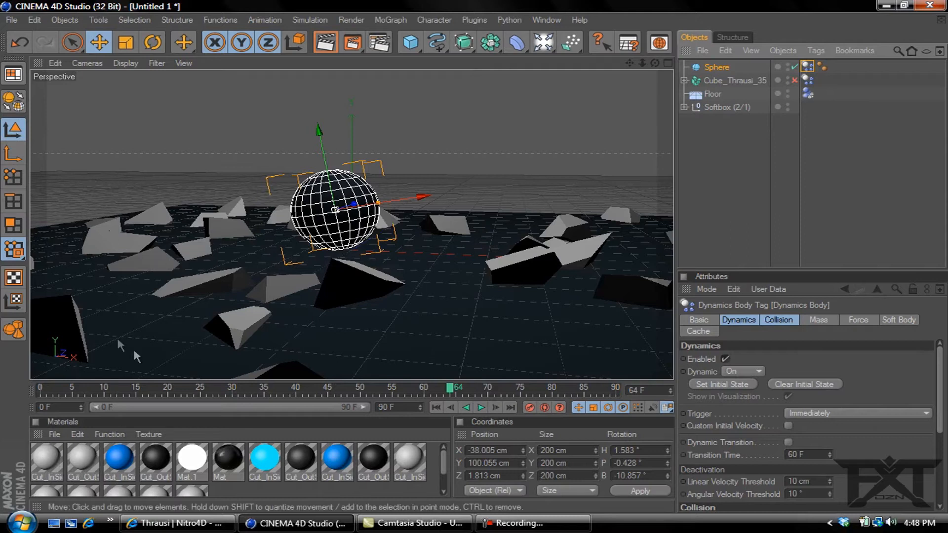
# Step: Set the Cut_InSide material's color to bright blue
pyautogui.doubleClick(44, 459)
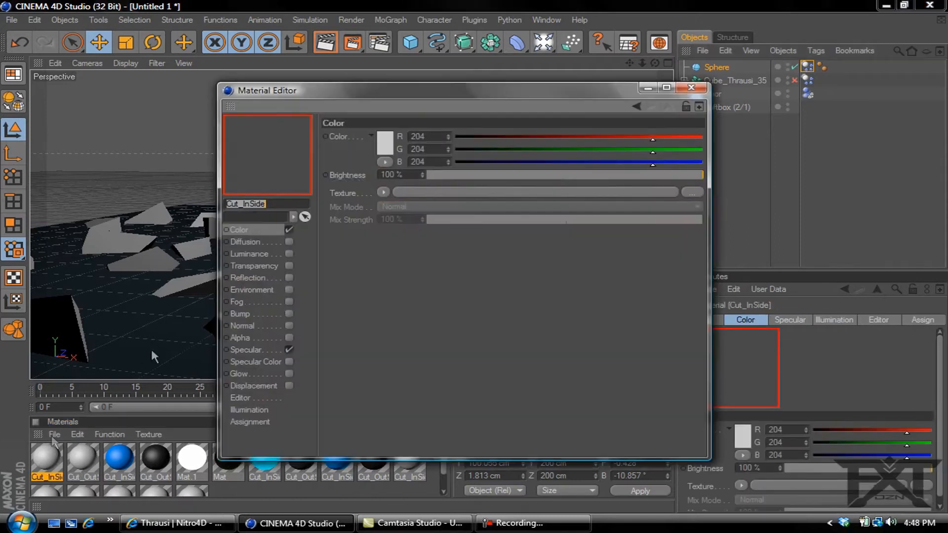
pyautogui.click(383, 141)
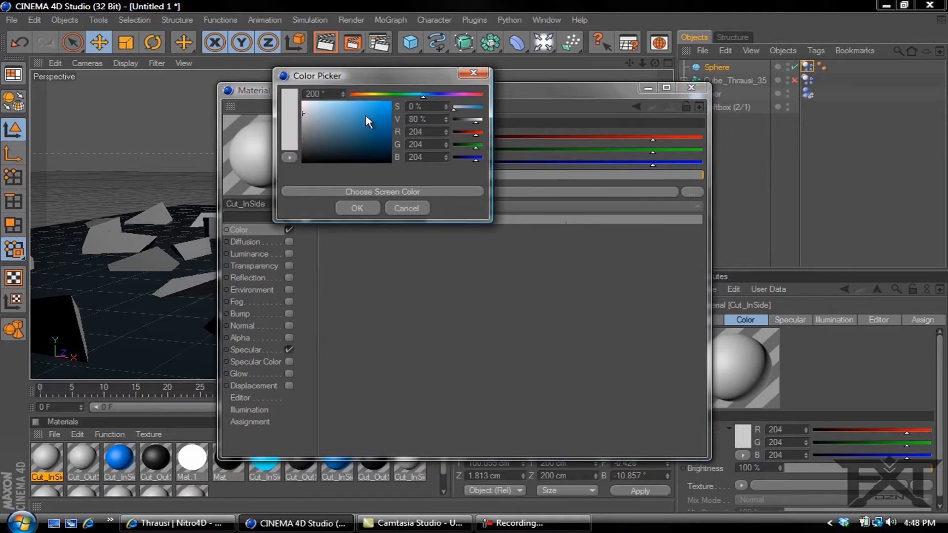
pyautogui.click(387, 102)
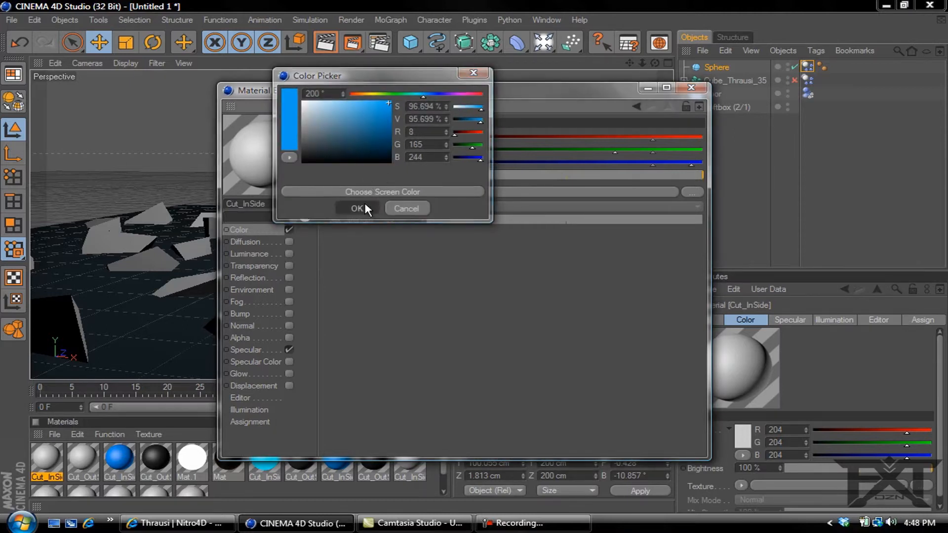
pyautogui.click(356, 209)
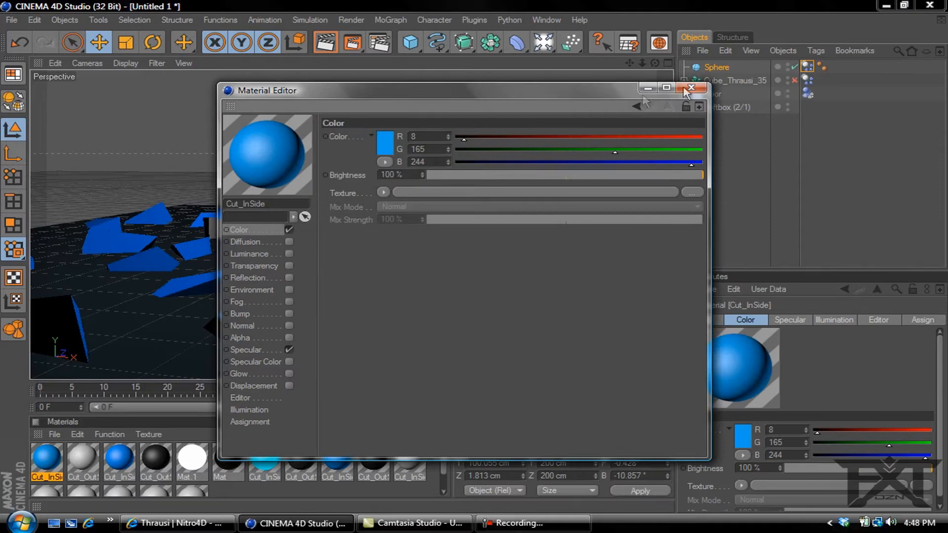
pyautogui.click(693, 88)
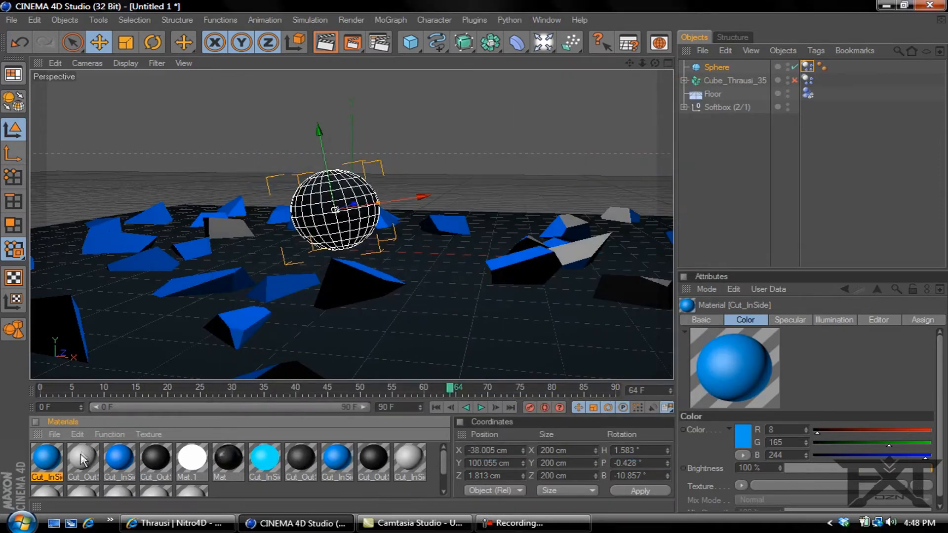
# Step: Set the Cut_OutSide material's color to near-black
pyautogui.doubleClick(82, 458)
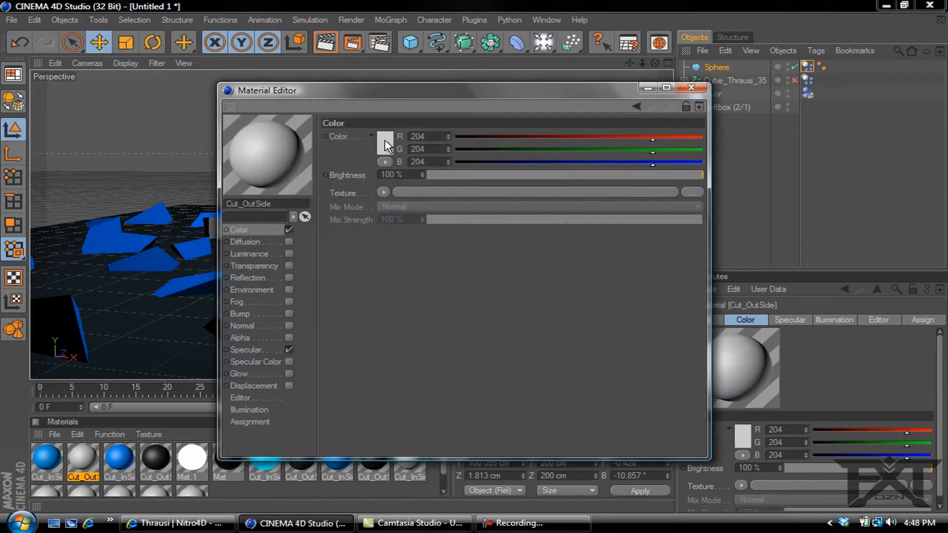
pyautogui.click(385, 136)
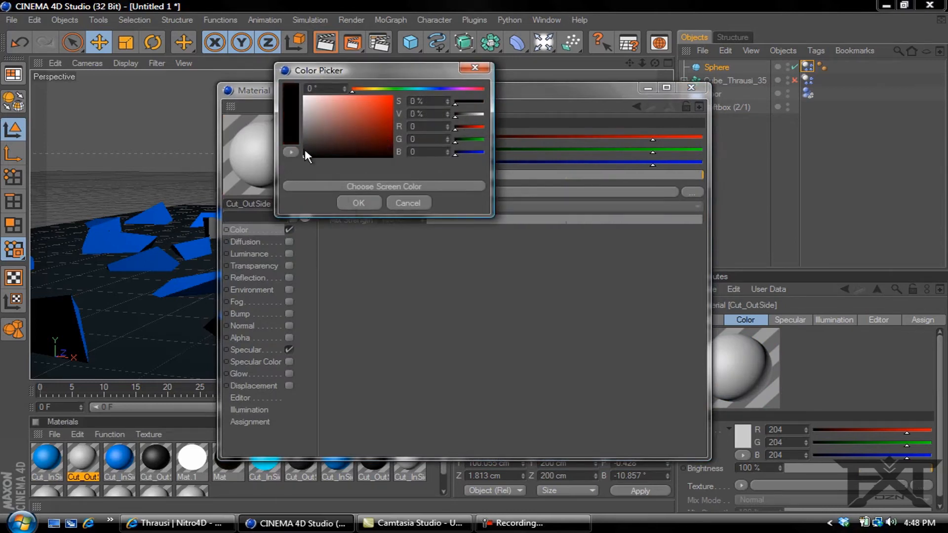
pyautogui.click(358, 202)
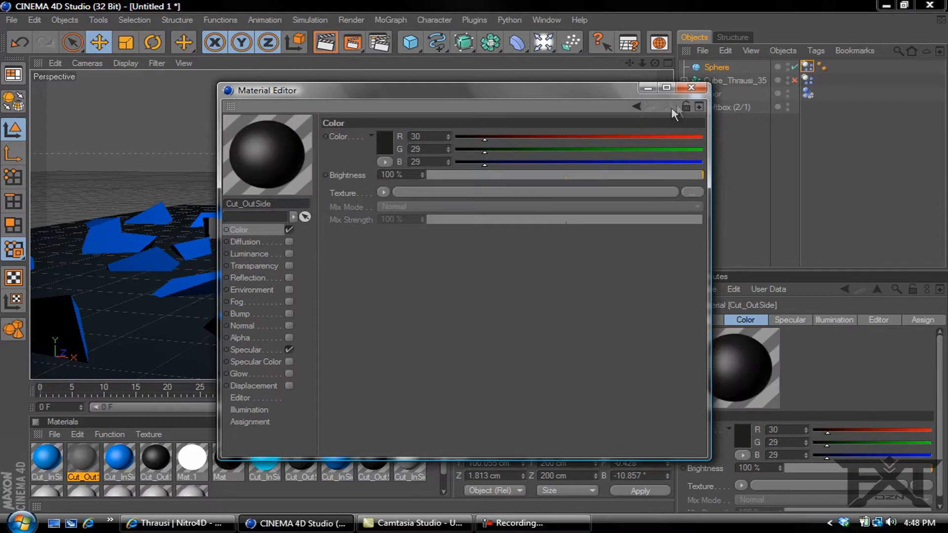
pyautogui.click(690, 88)
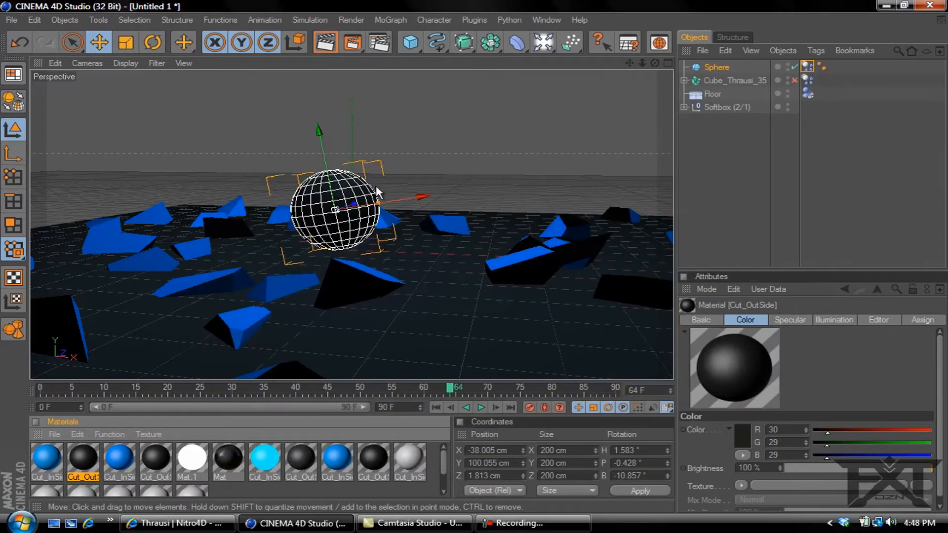
pyautogui.moveTo(307, 247)
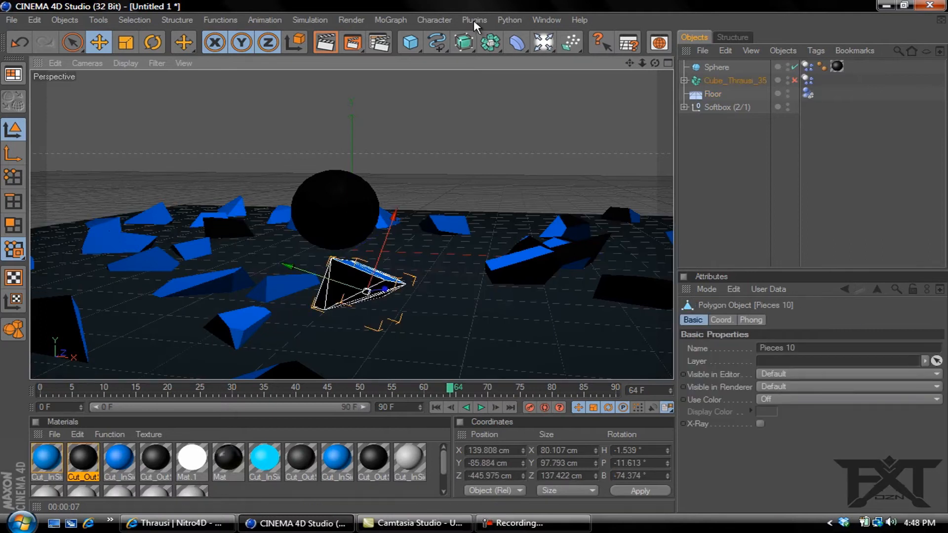
# Step: Break a fallen piece with Thrausi, producing the Cube_Thrausi_55 fracture object
pyautogui.click(475, 19)
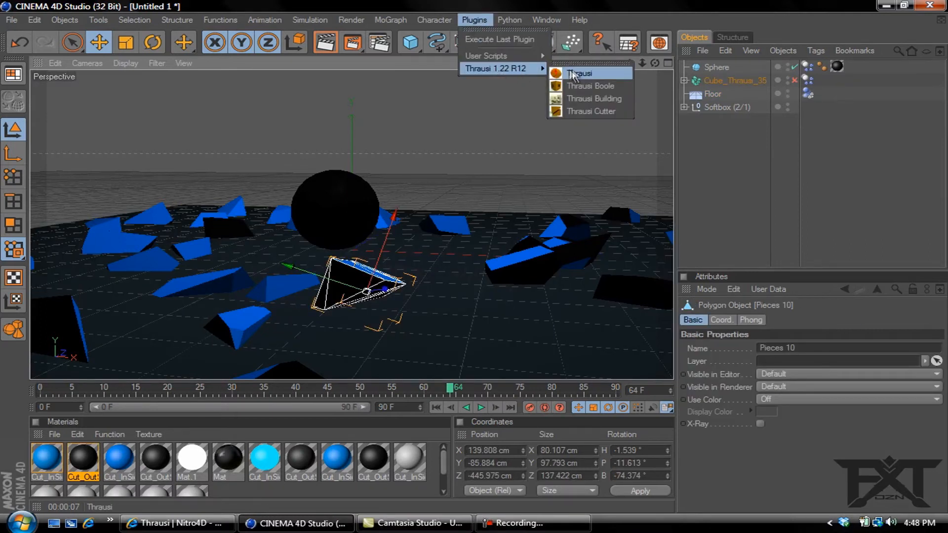
pyautogui.click(581, 73)
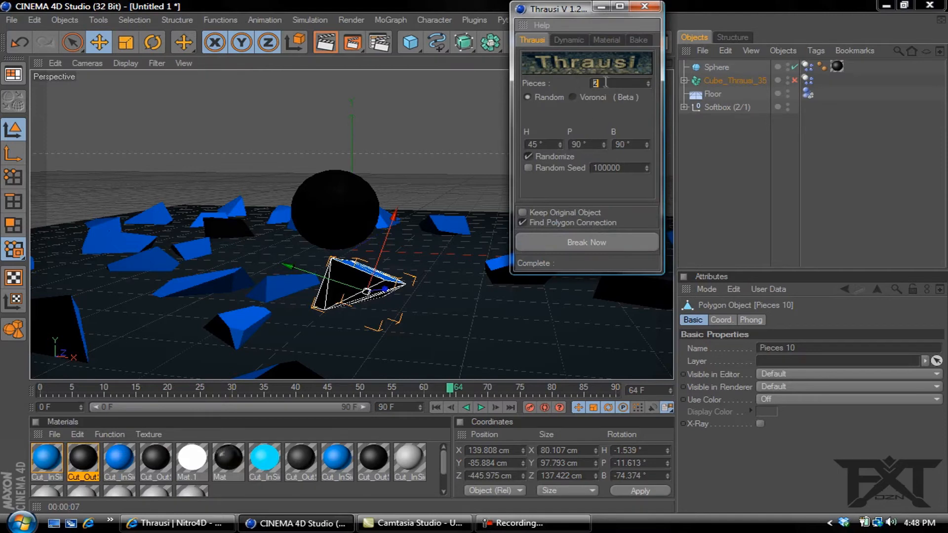
pyautogui.write('0')
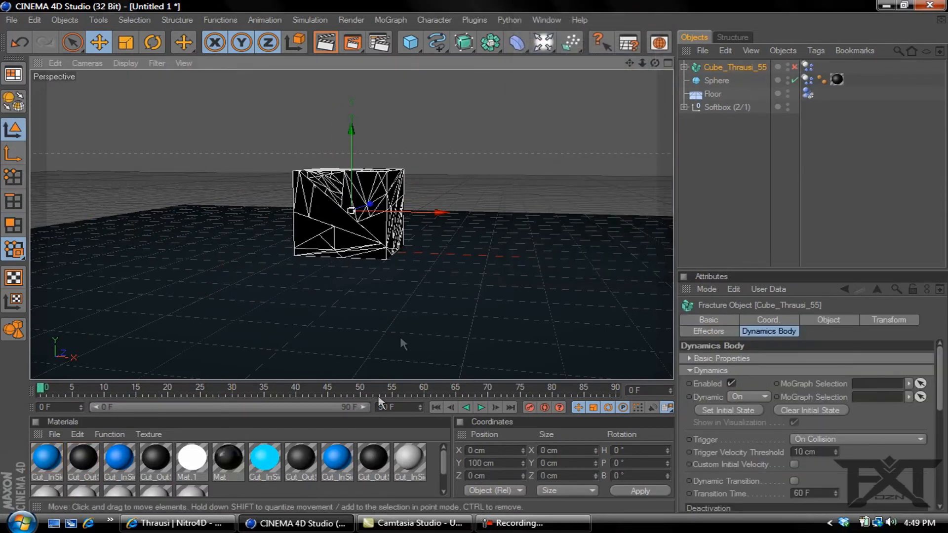
# Step: Play until the cube lies in pieces, stop, and select fragment Pieces 19
pyautogui.click(481, 407)
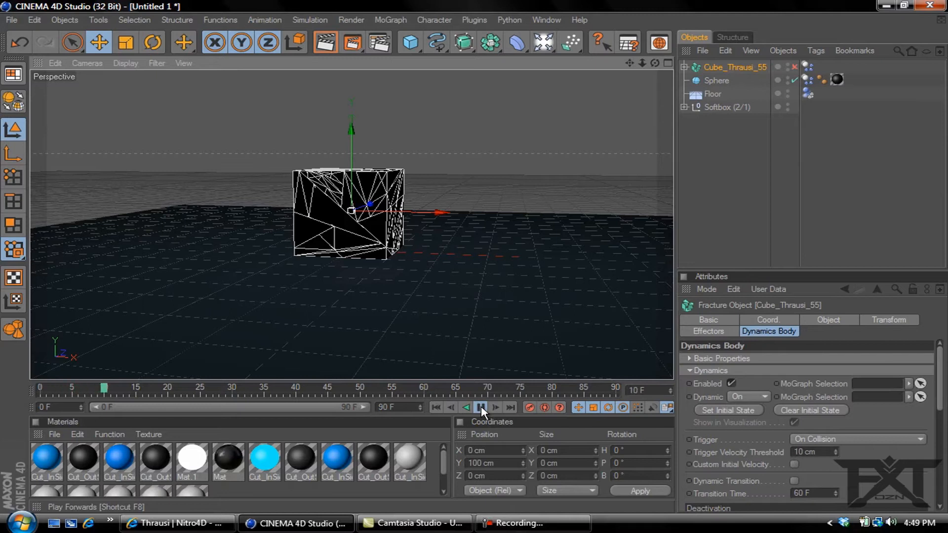
pyautogui.click(480, 406)
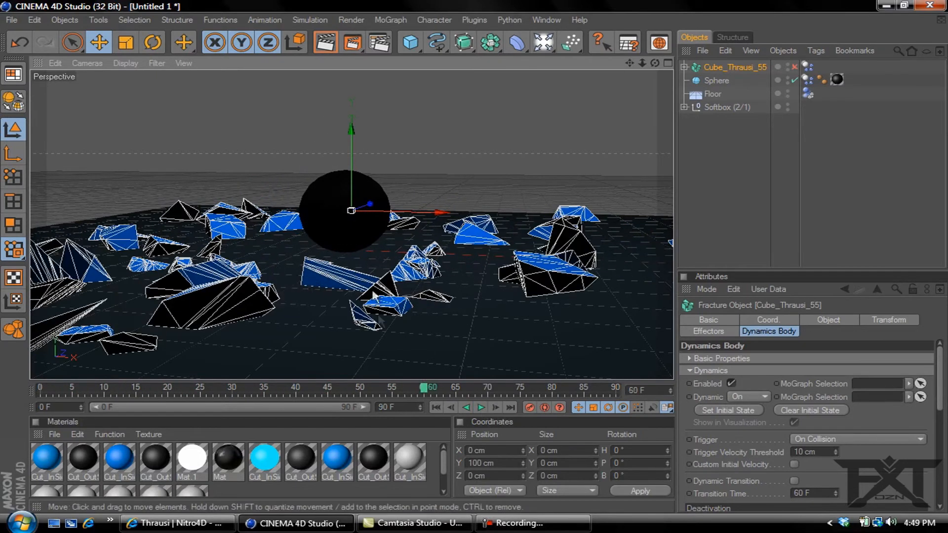
pyautogui.click(384, 305)
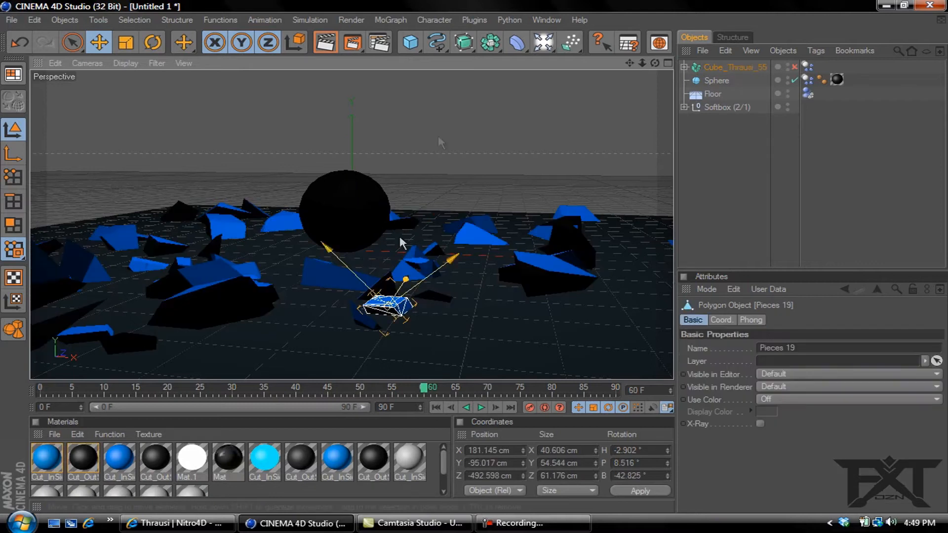
# Step: Re-break the chosen fragment with Thrausi into Cube_Thrausi_74 and replay the collapse with smaller shards
pyautogui.click(474, 20)
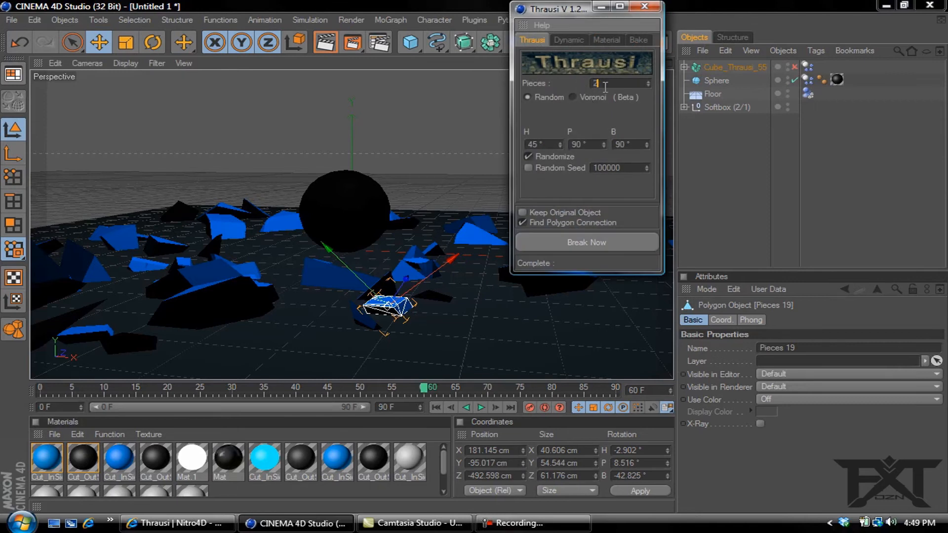
pyautogui.click(586, 242)
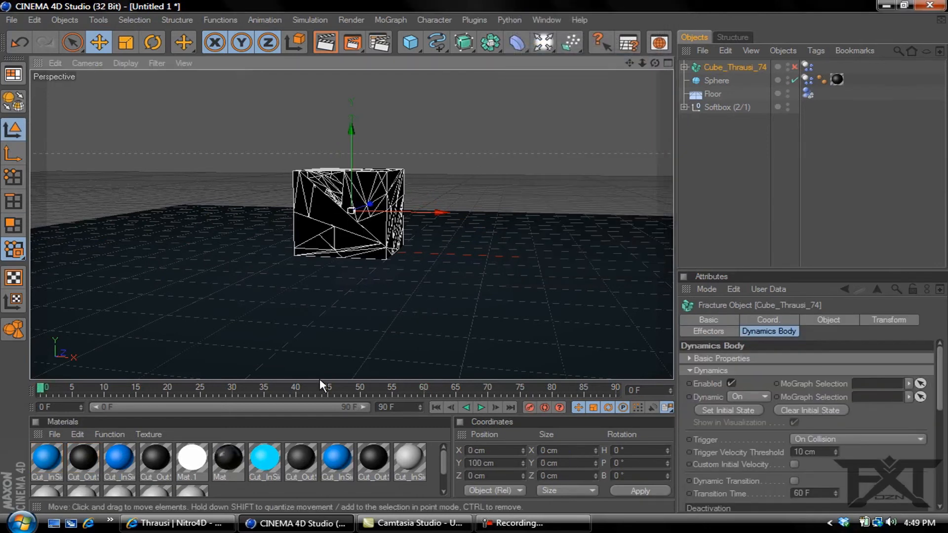
pyautogui.click(481, 407)
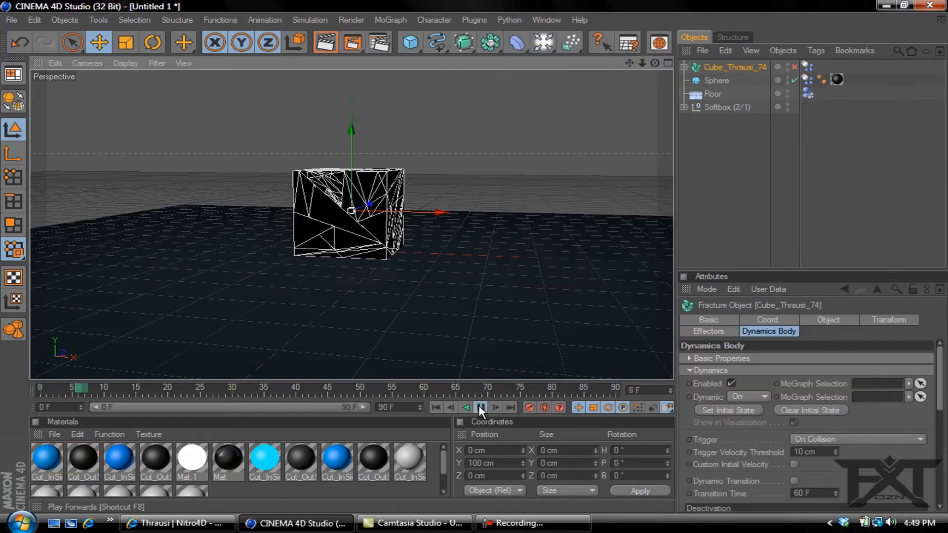
pyautogui.click(481, 408)
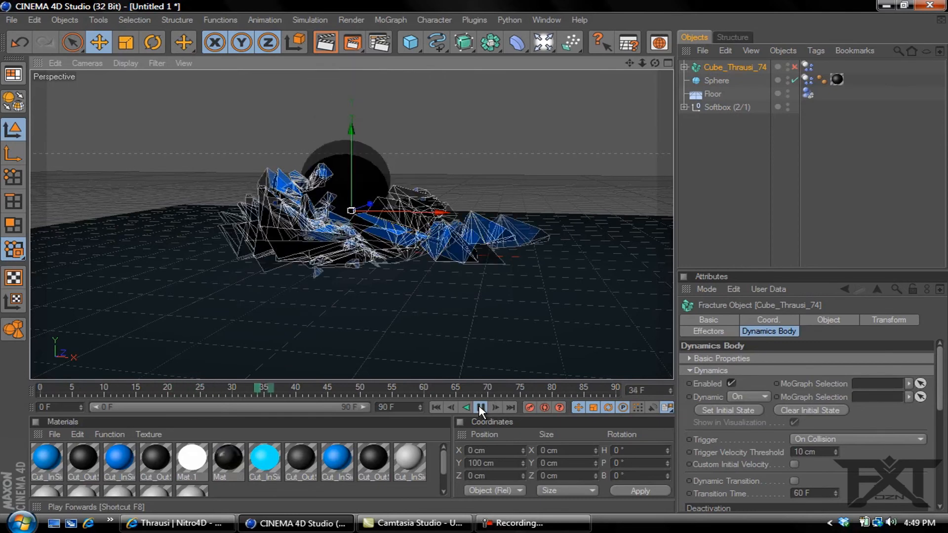
pyautogui.click(481, 407)
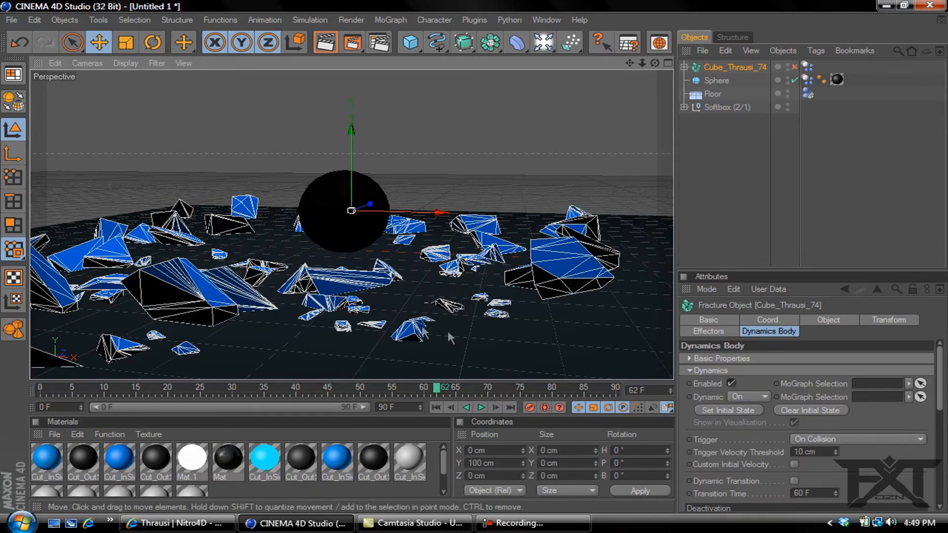
pyautogui.moveTo(178, 524)
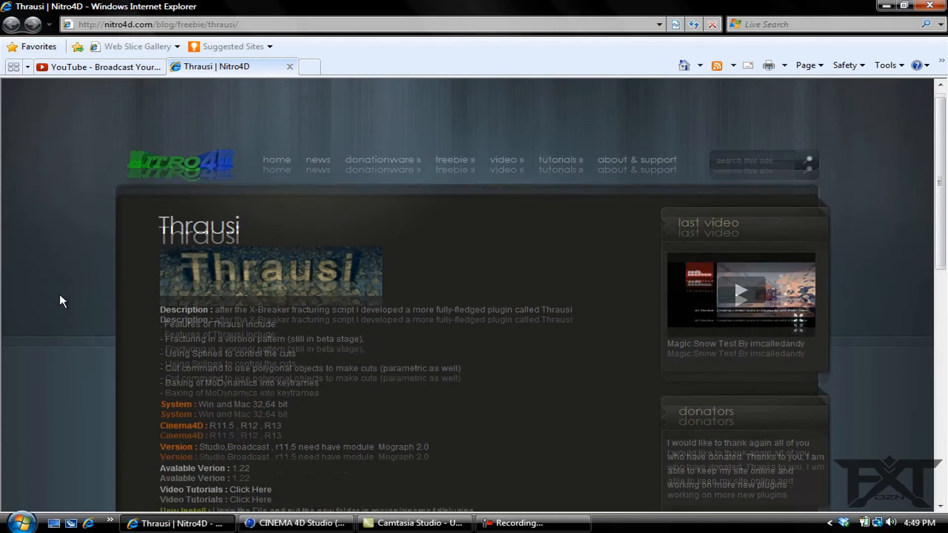
# Step: Scroll the Thrausi plugin page down to its Download R11.5 and R12-R13 buttons
pyautogui.scroll(-3)
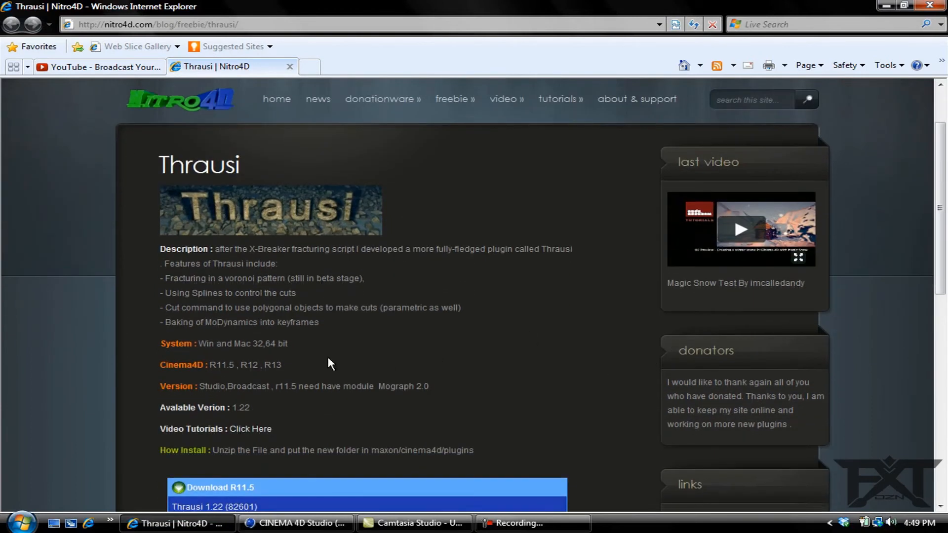
pyautogui.moveTo(85, 294)
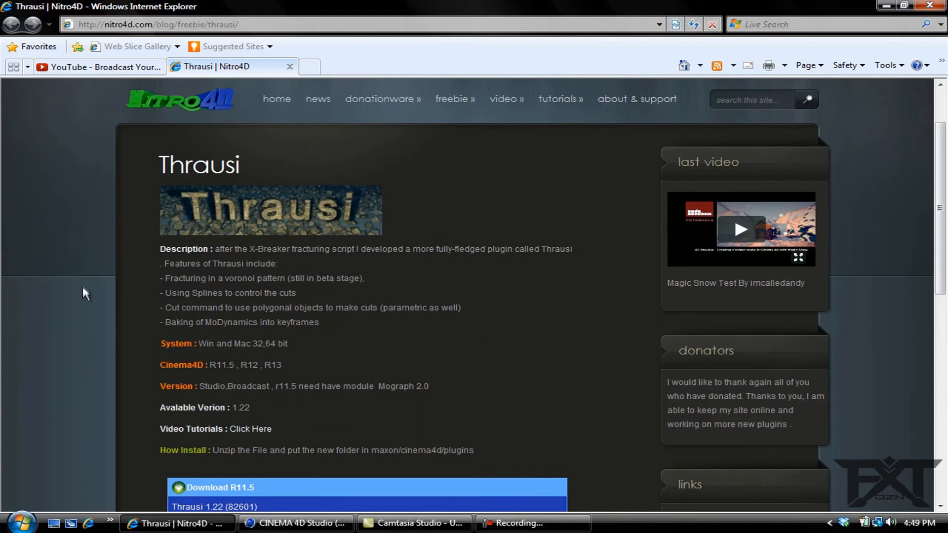
pyautogui.scroll(-3)
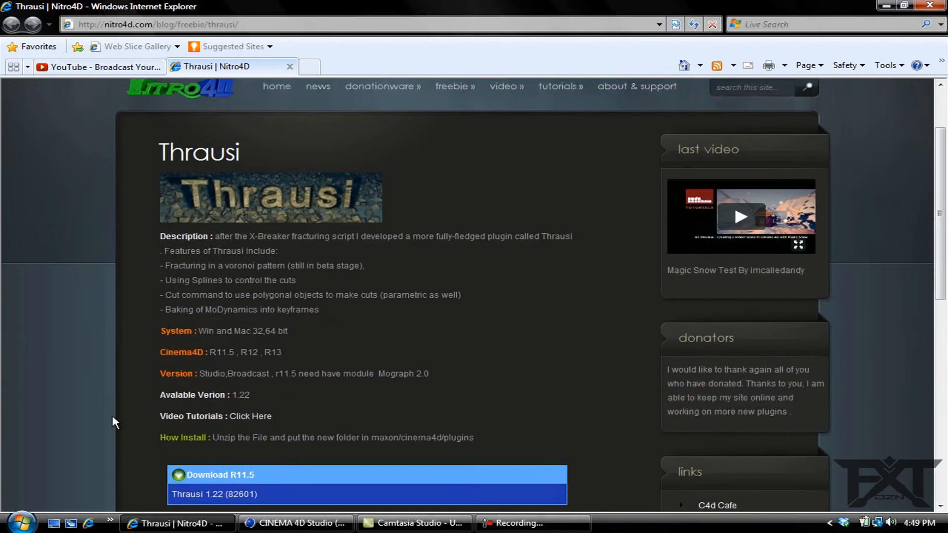
pyautogui.scroll(-3)
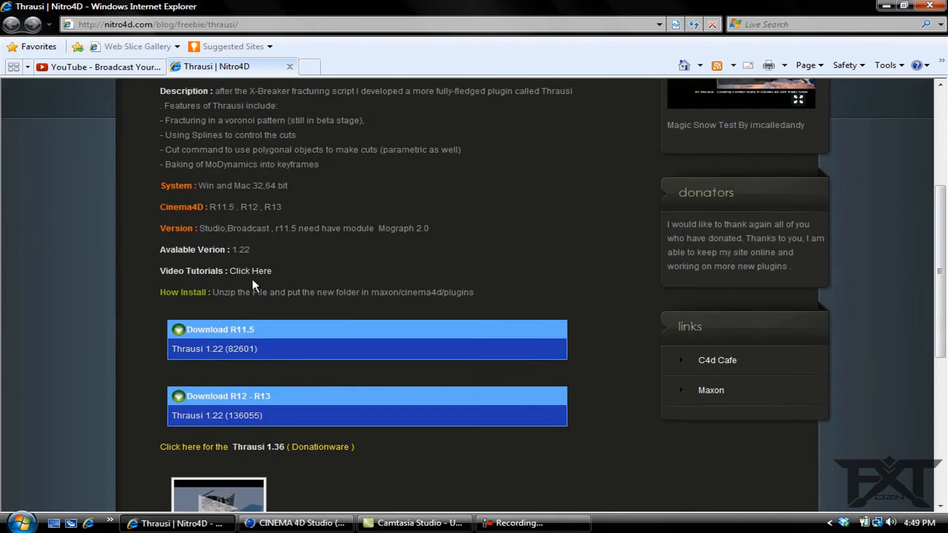
pyautogui.moveTo(276, 200)
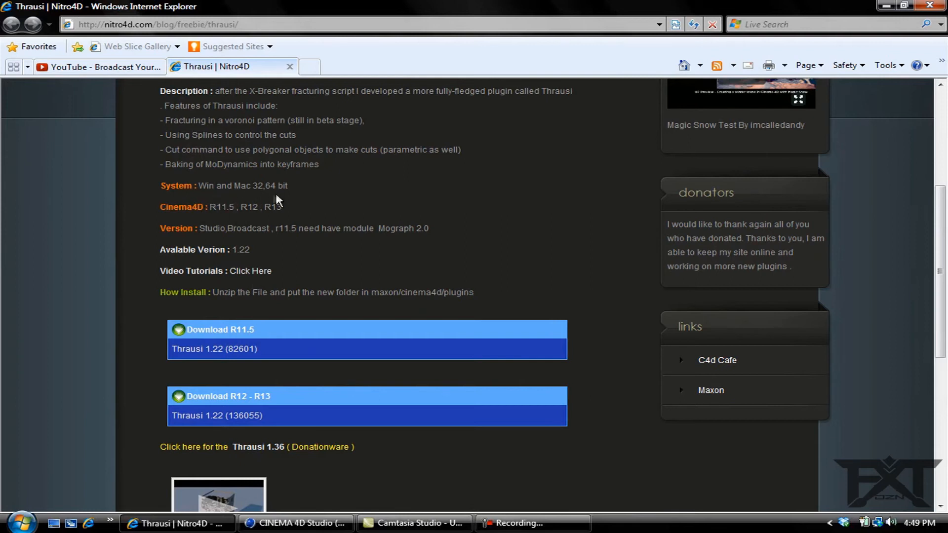
pyautogui.moveTo(217, 344)
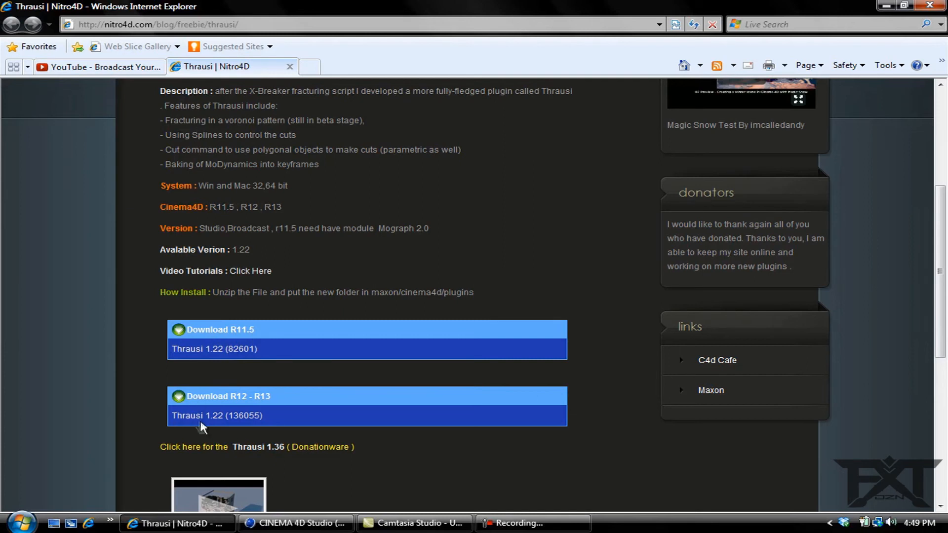
pyautogui.moveTo(209, 415)
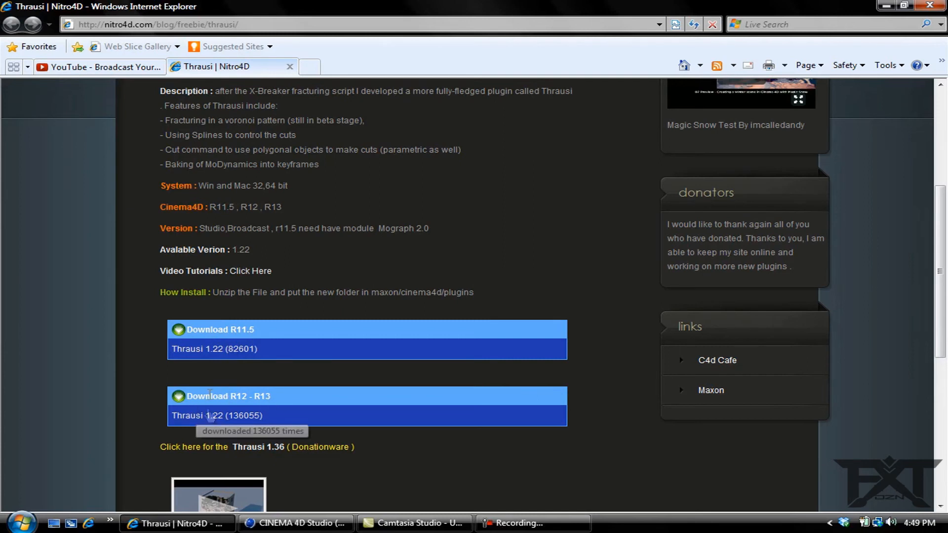
pyautogui.moveTo(588, 113)
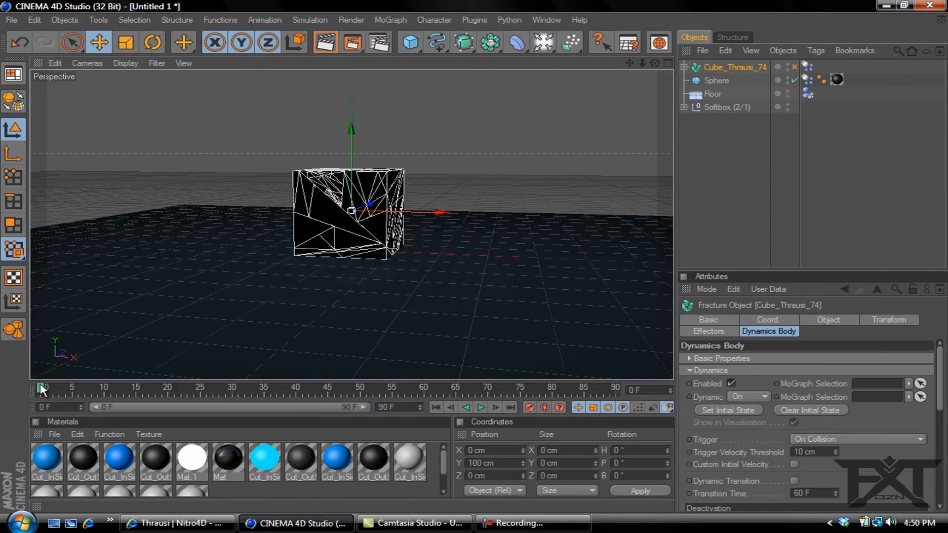
# Step: Play the simulation from frame 0 so the sphere shatters Cube_Thrausi_74 into blue-and-black shards
pyautogui.click(481, 407)
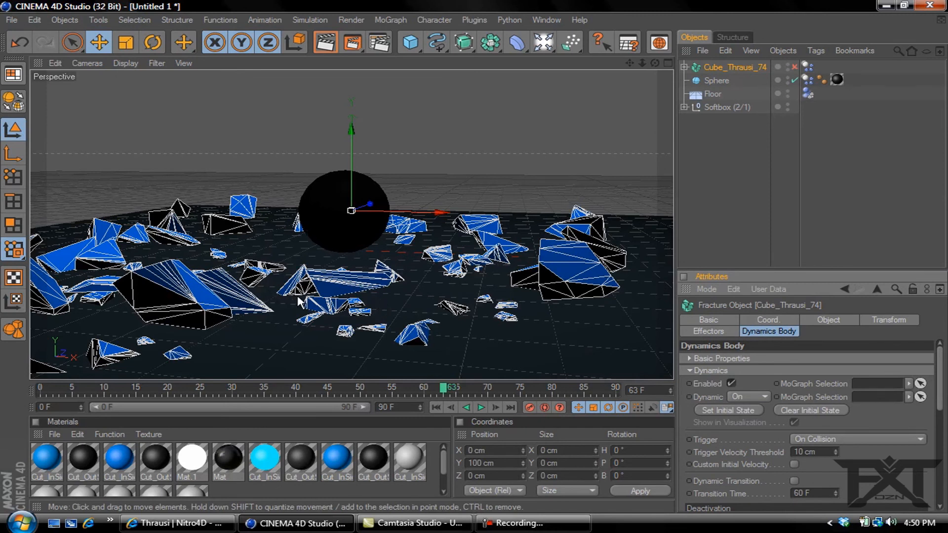
pyautogui.moveTo(395, 288)
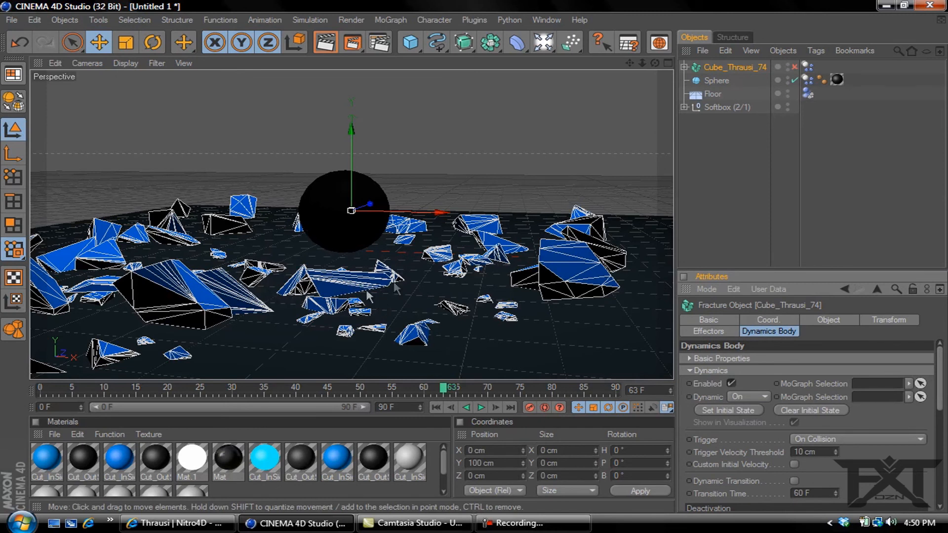
pyautogui.moveTo(332, 252)
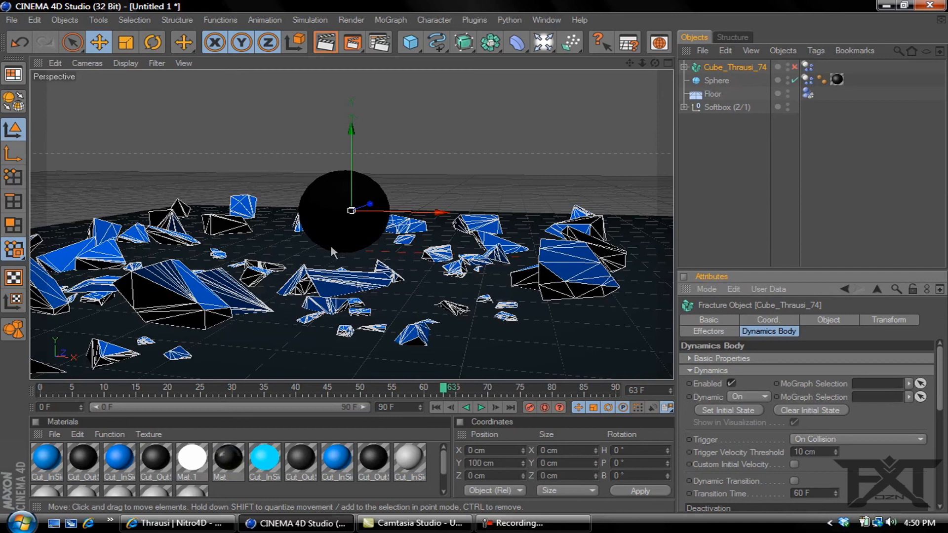
pyautogui.moveTo(360, 310)
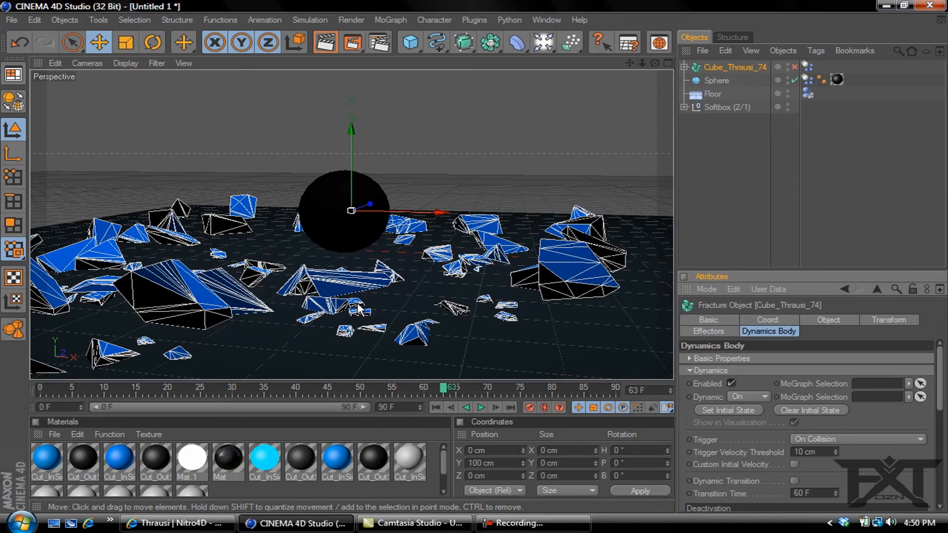
pyautogui.moveTo(378, 310)
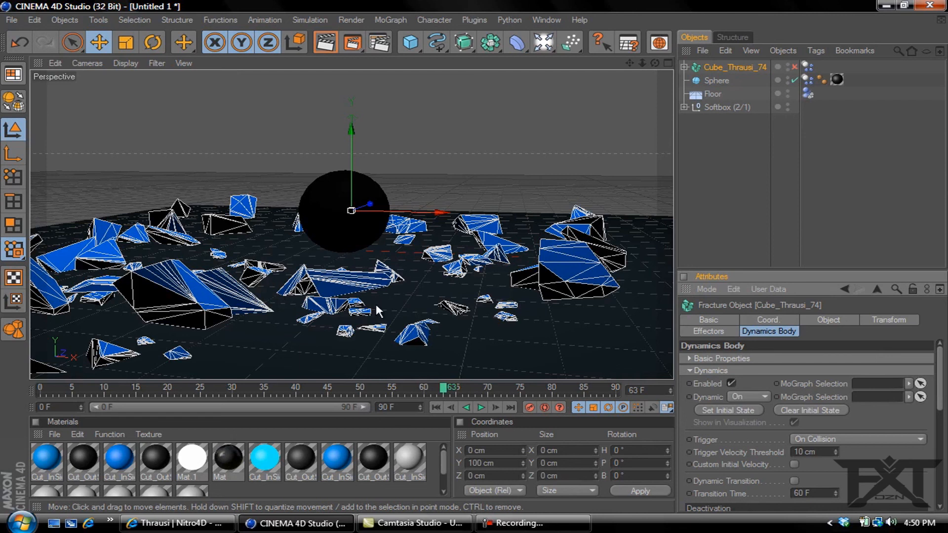